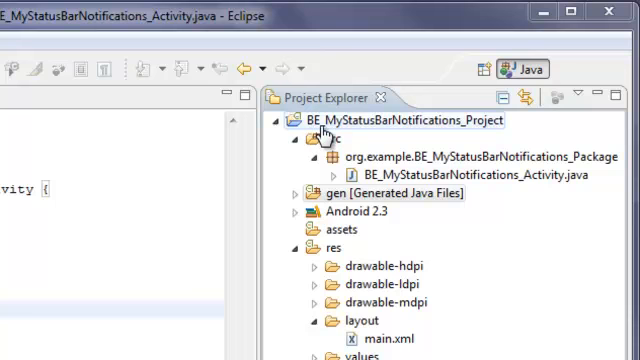
mouse_move(465, 127)
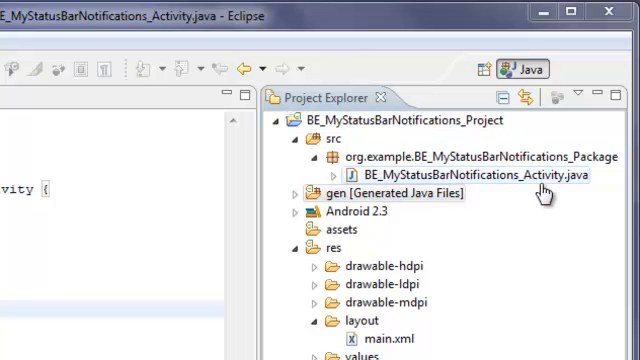
mouse_move(446, 305)
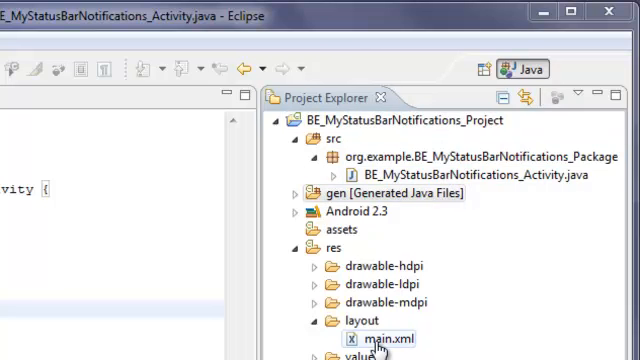
mouse_move(498, 237)
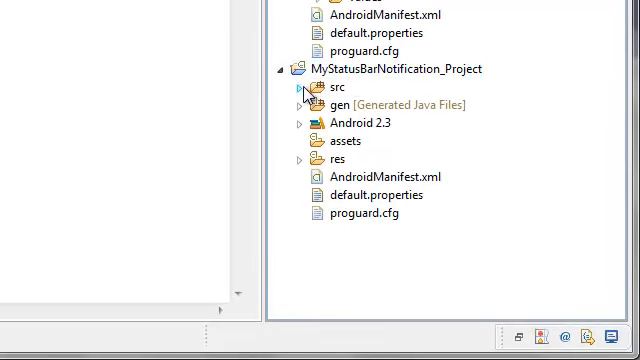
Step: Expand src and its package, then open the activity .java file and scroll through its fields
click(300, 88)
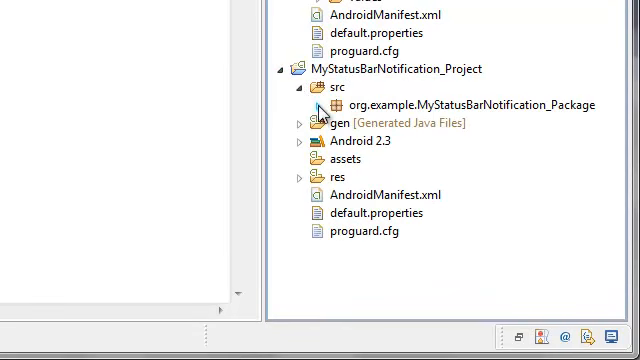
click(318, 104)
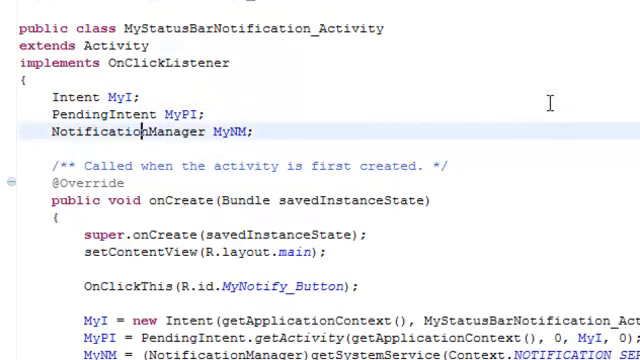
scroll(down, 3)
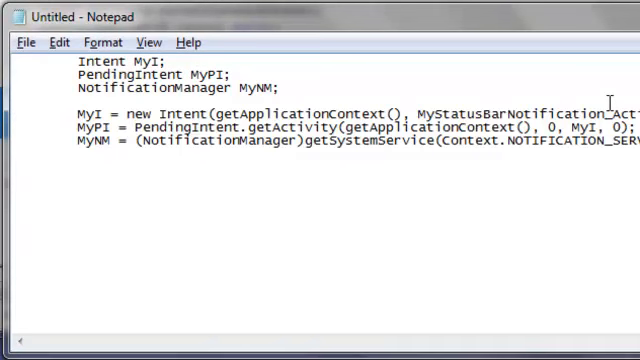
mouse_move(607, 100)
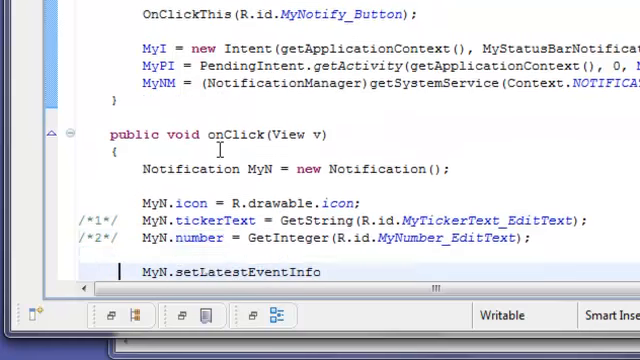
scroll(down, 3)
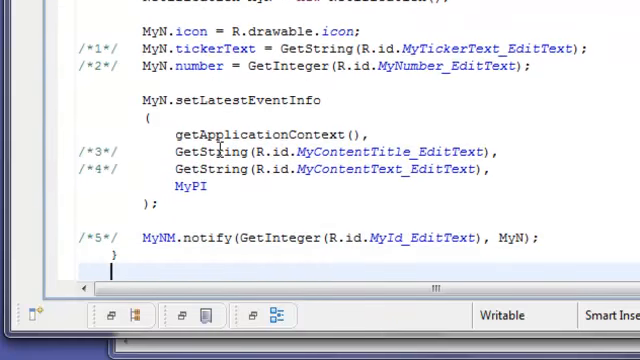
scroll(up, 3)
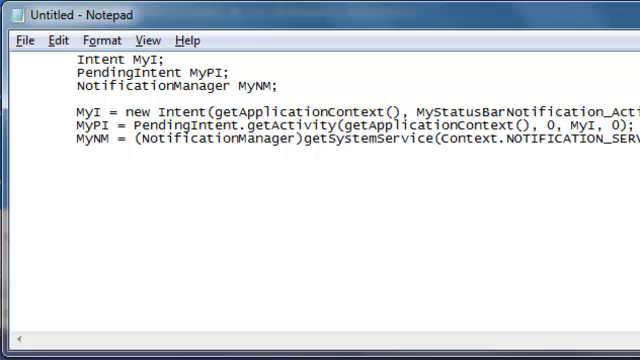
Step: Add the onClick method that builds and posts the notification below the Notepad setup lines
scroll(down, 3)
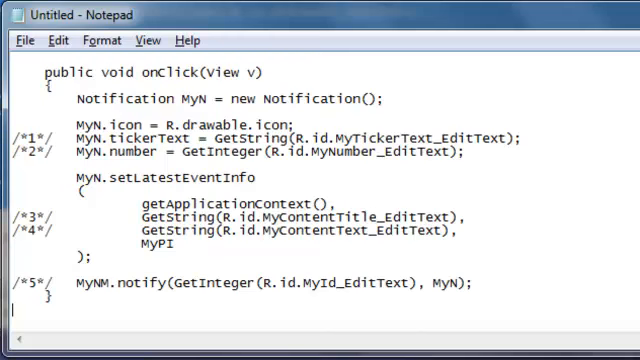
double_click(176, 71)
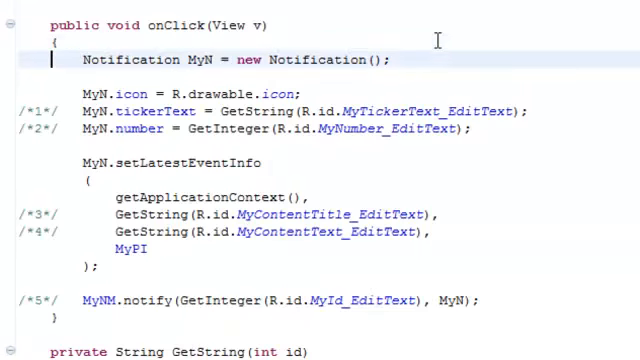
scroll(down, 3)
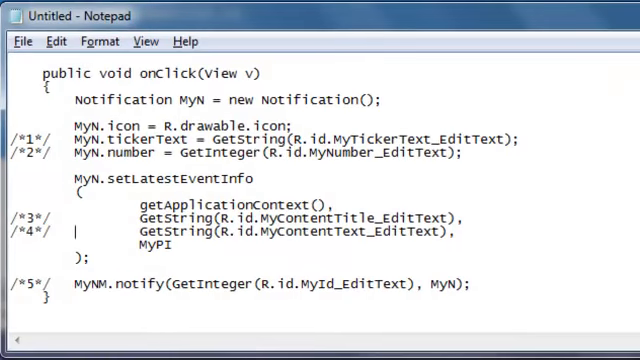
Step: Label the first Notepad code blocks with section numbers 1 and 2
click(75, 231)
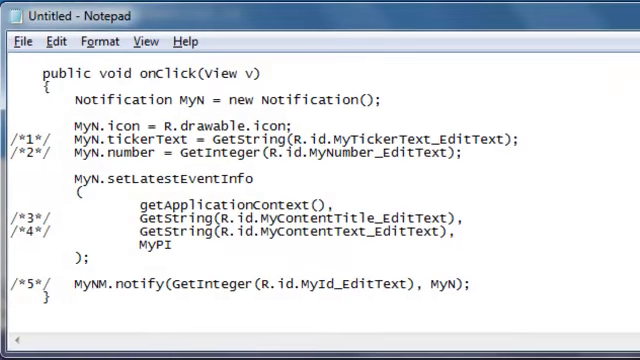
scroll(down, 3)
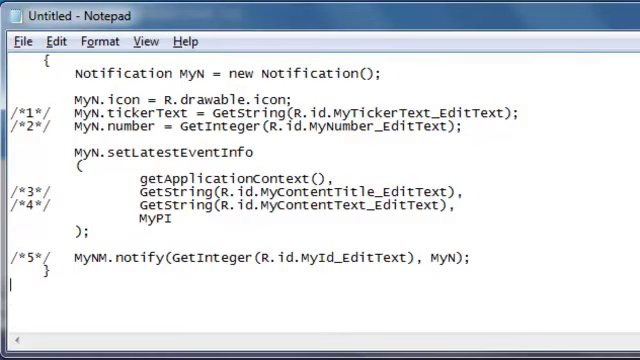
scroll(down, 3)
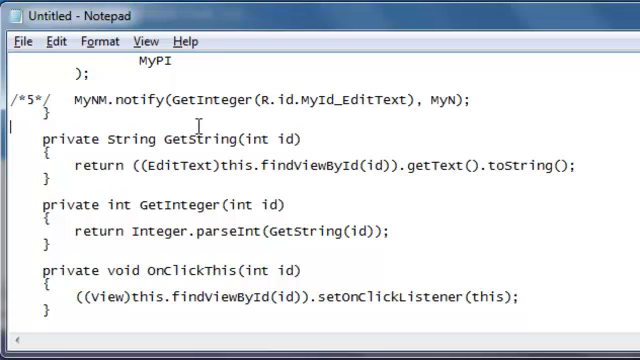
scroll(up, 3)
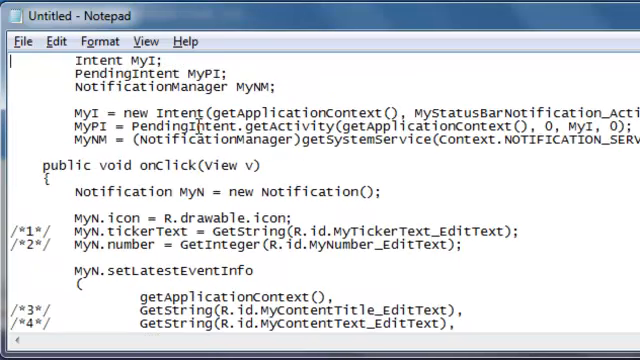
scroll(down, 3)
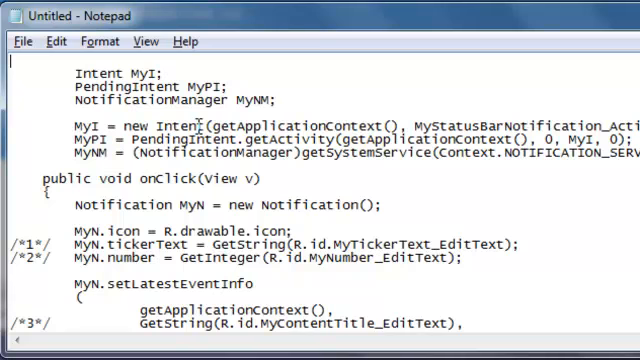
text(//)
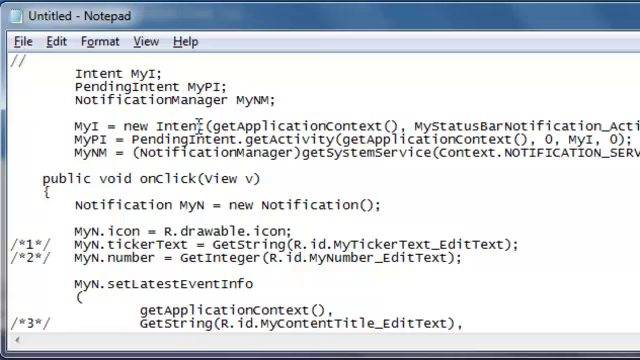
text(1)
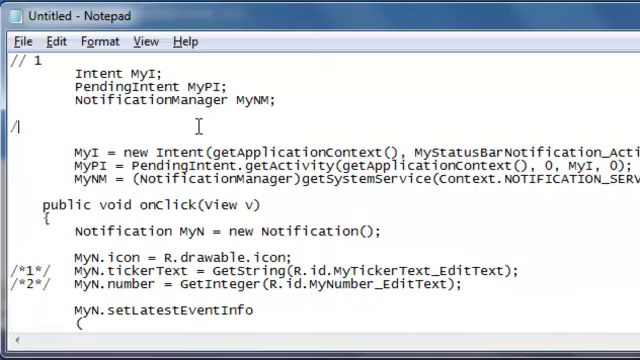
text(/ 2)
click(325, 192)
text(// 3)
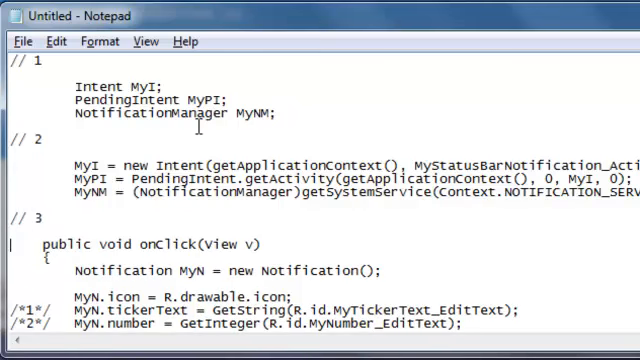
Step: Add *** markers around section 3 and the remaining section headings
scroll(down, 3)
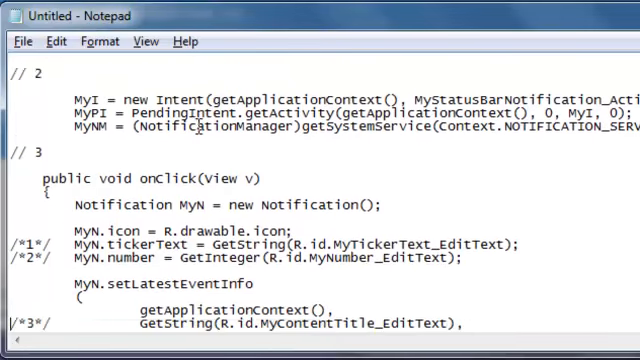
scroll(down, 3)
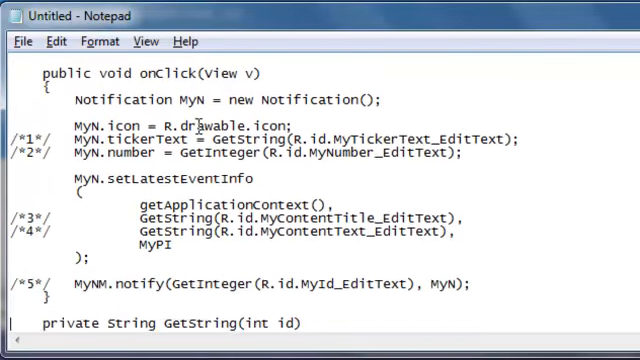
scroll(down, 3)
text(// 4)
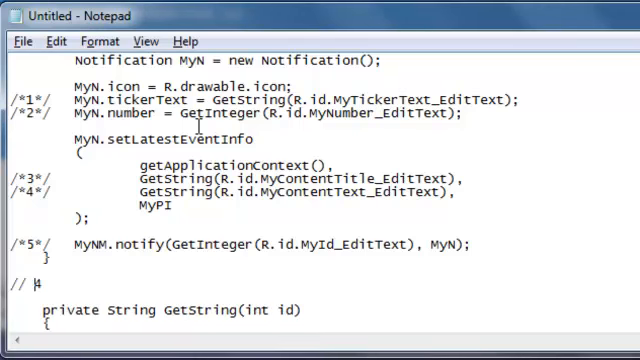
text(**)
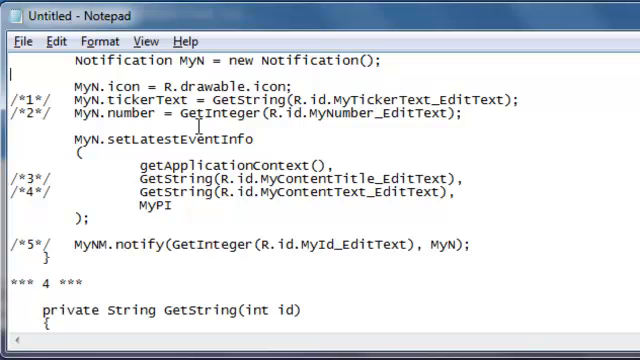
scroll(up, 3)
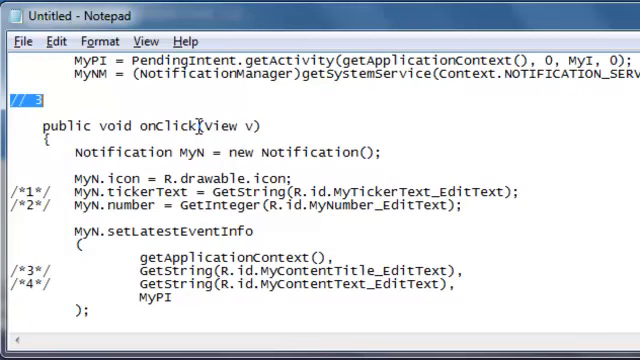
text(*** 3)
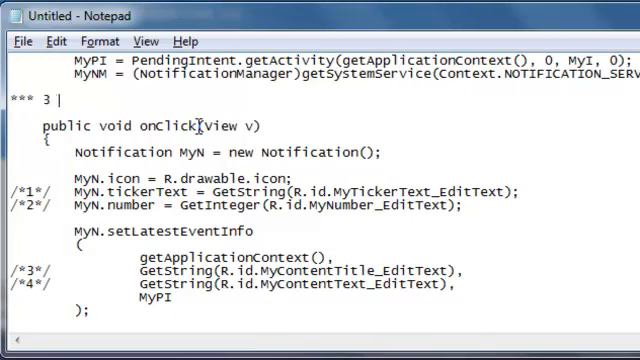
text(***)
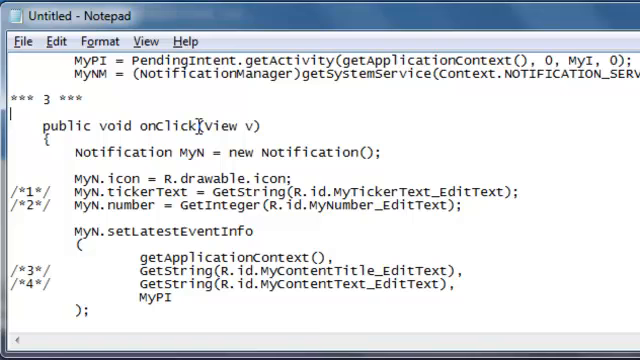
scroll(down, 3)
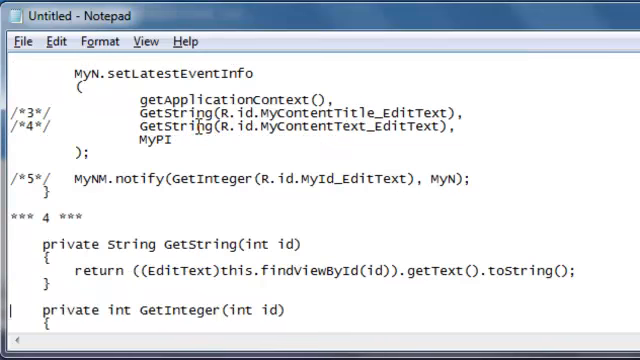
scroll(up, 3)
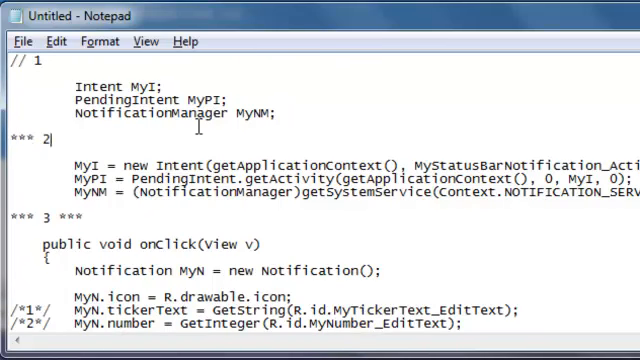
text(***)
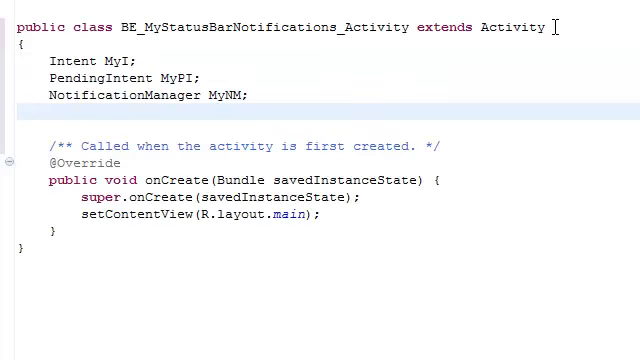
Step: Remove the blank line below the field declarations and import PendingIntent via Quick Fix
key(Delete)
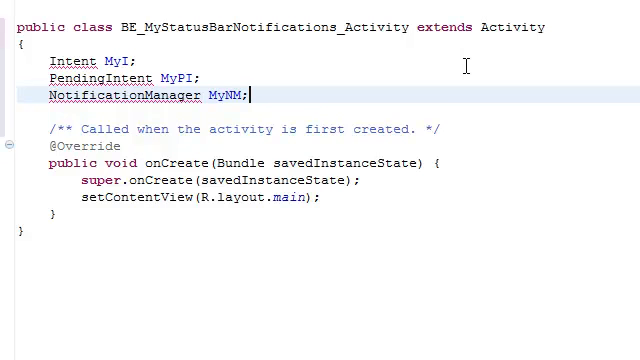
mouse_move(76, 62)
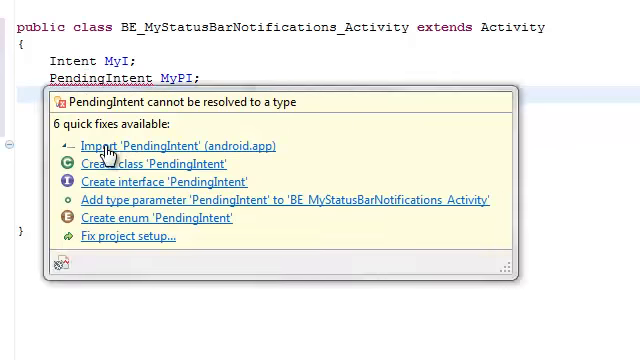
click(177, 145)
text(NotificationManager MyNM;)
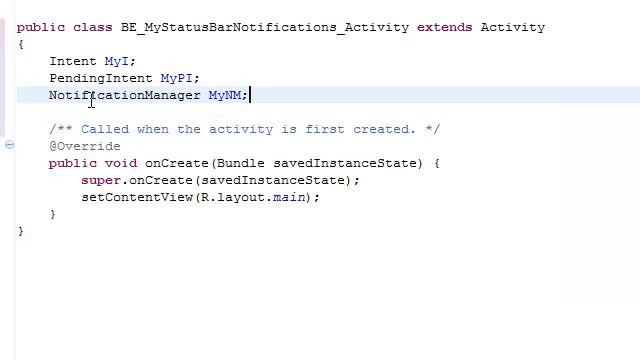
mouse_move(105, 95)
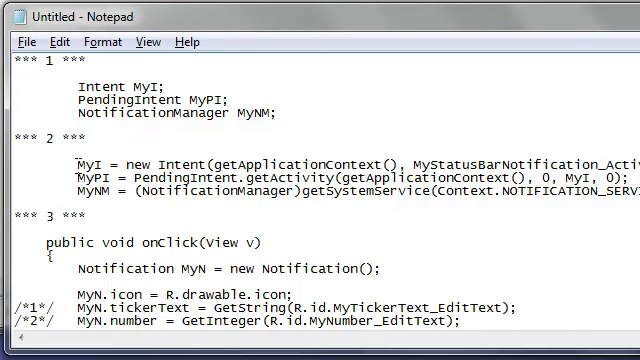
Step: Select the section 2 lines initialising MyI, MyPI and MyNM for copying
click(14, 164)
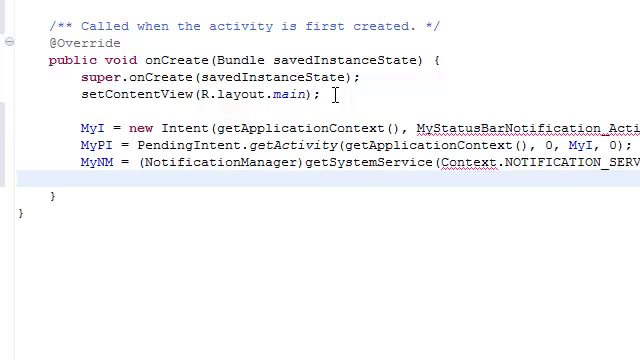
scroll(up, 3)
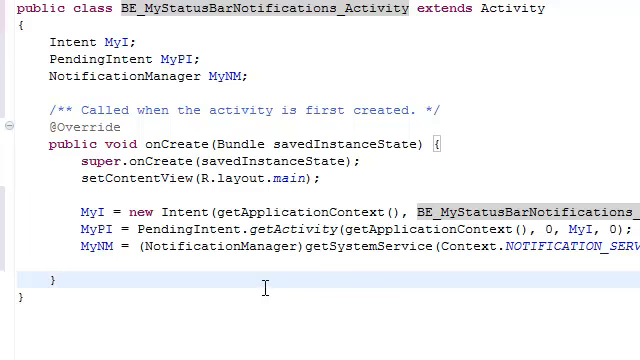
mouse_move(240, 250)
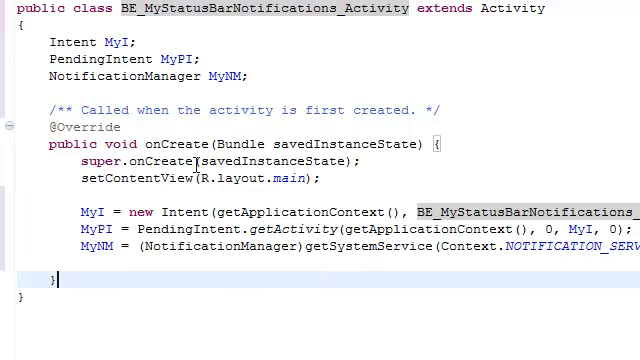
mouse_move(245, 211)
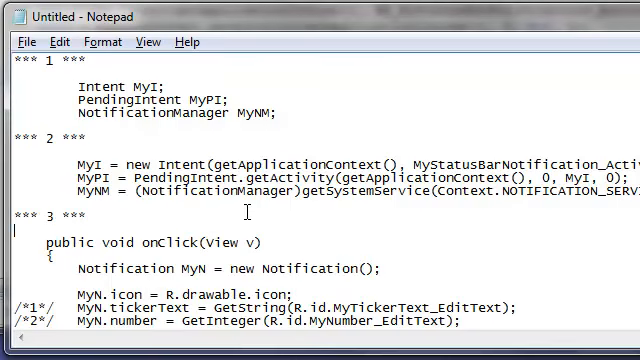
Step: Copy the section 4 helper methods into the activity and import android.view.View
scroll(down, 3)
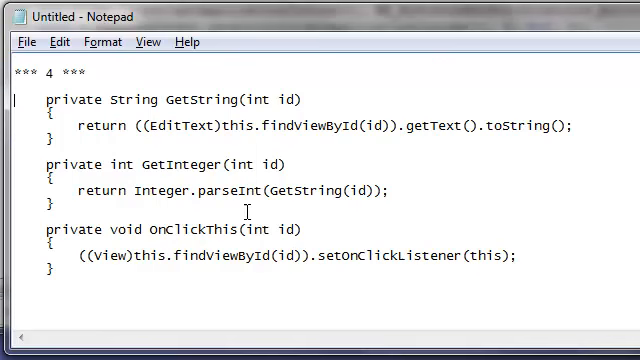
drag(43, 98, 300, 229)
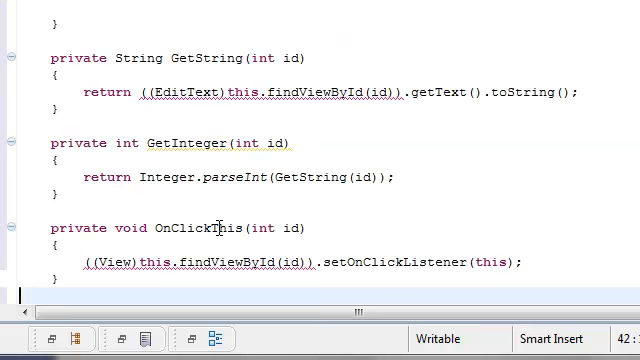
mouse_move(218, 228)
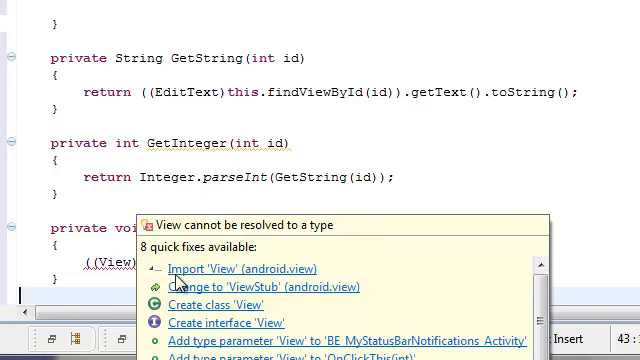
click(238, 266)
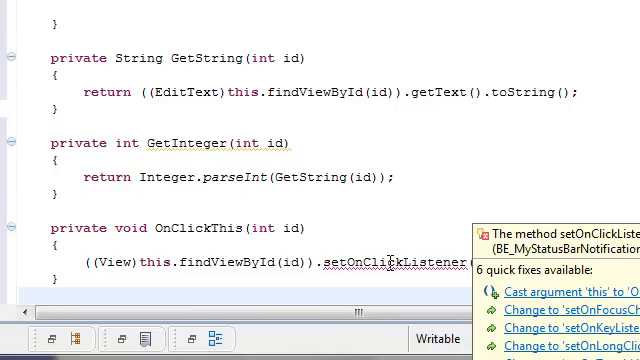
mouse_move(372, 250)
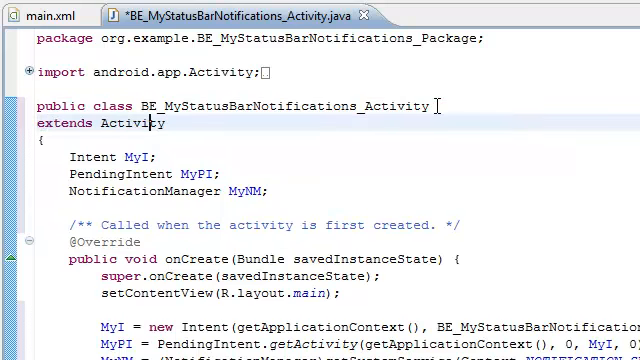
Step: Type 'implements OnClickListener' after 'extends Activity' in the class declaration
text(imp)
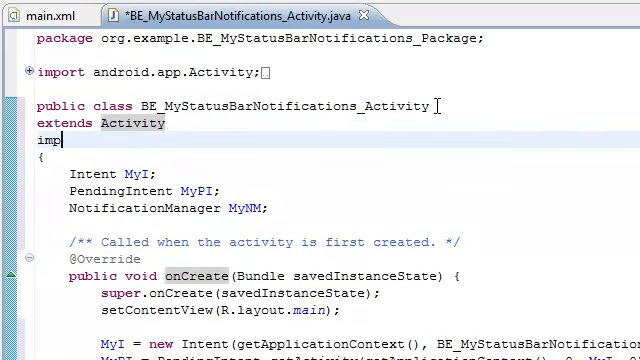
text(lements OnClickListe)
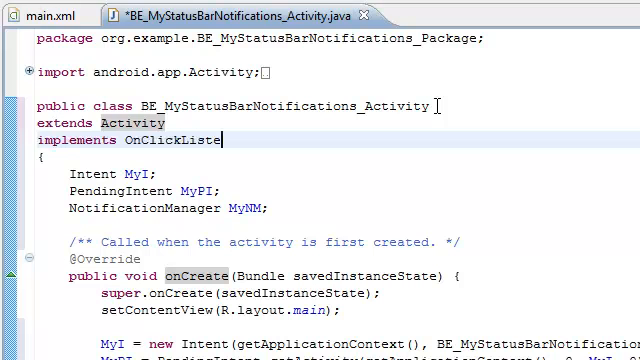
text(ner)
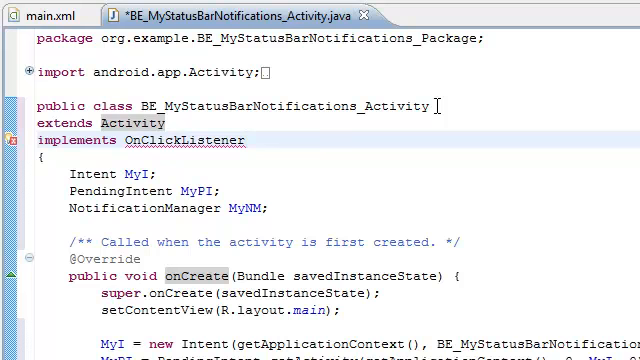
mouse_move(177, 140)
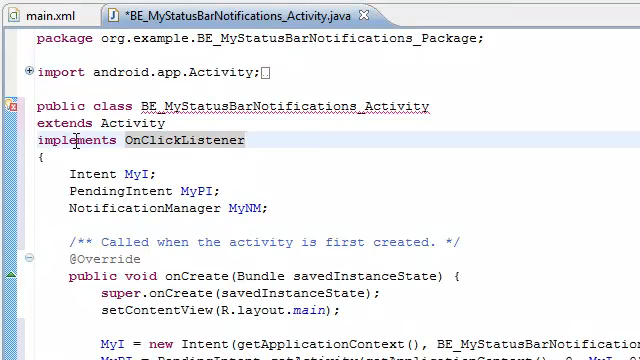
mouse_move(185, 140)
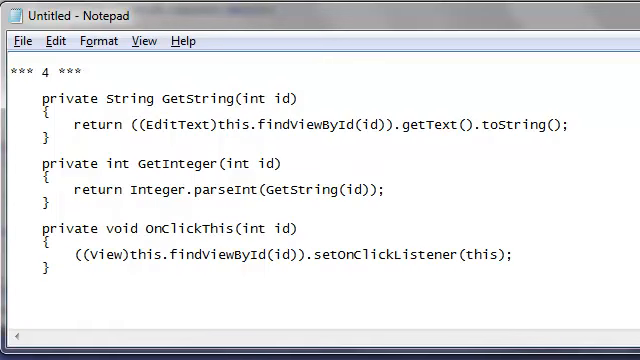
scroll(up, 3)
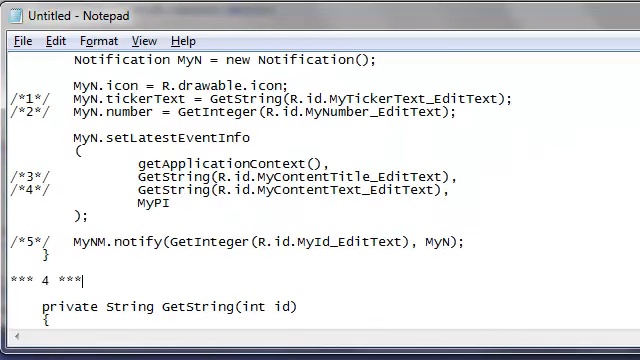
scroll(up, 3)
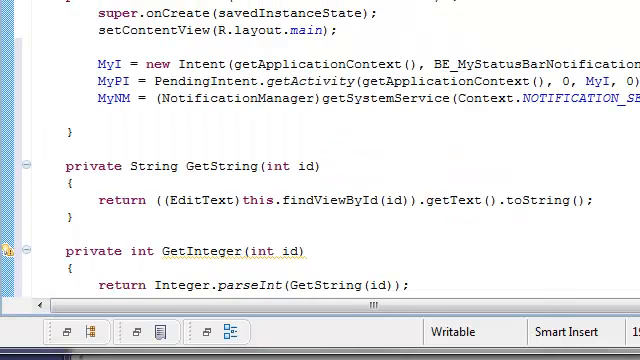
click(265, 99)
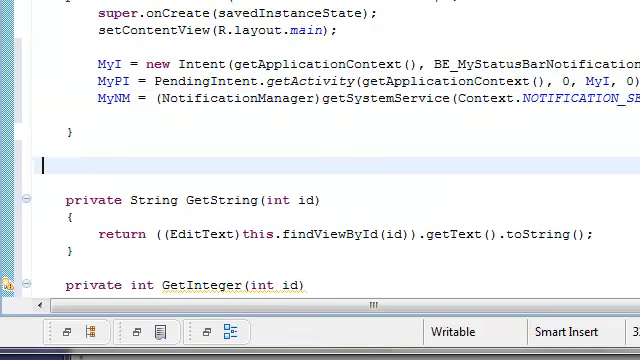
scroll(down, 3)
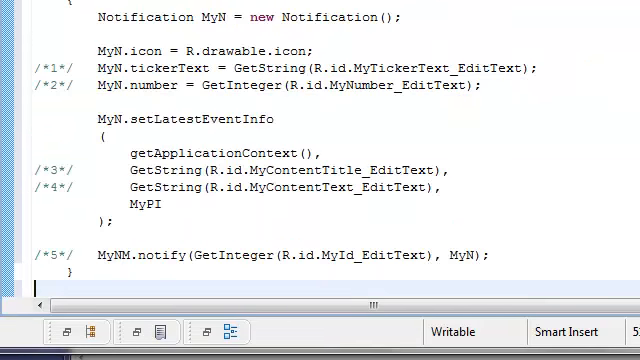
scroll(down, 3)
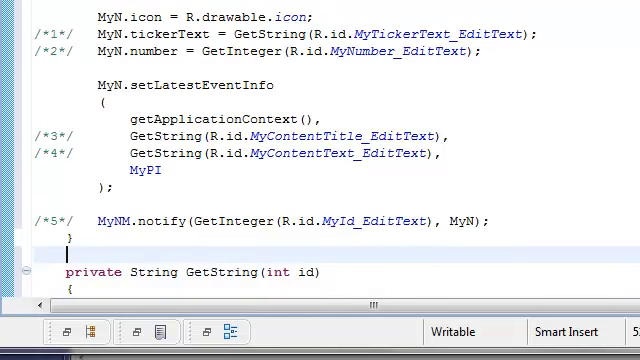
scroll(up, 3)
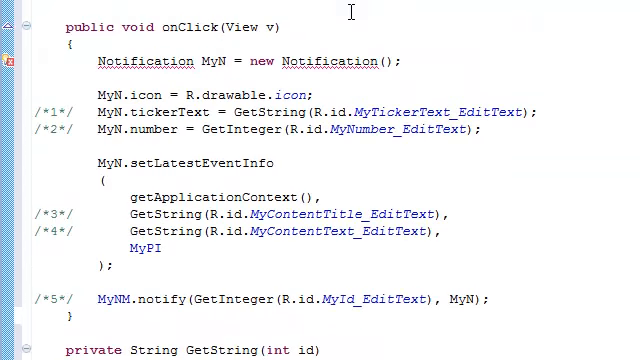
scroll(up, 3)
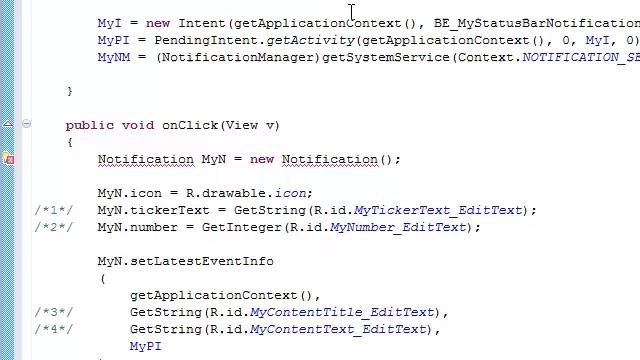
scroll(up, 3)
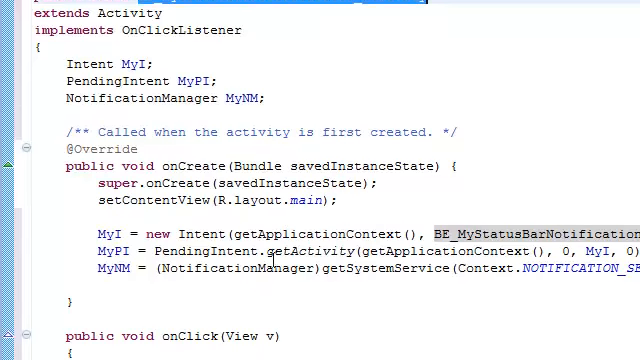
scroll(down, 3)
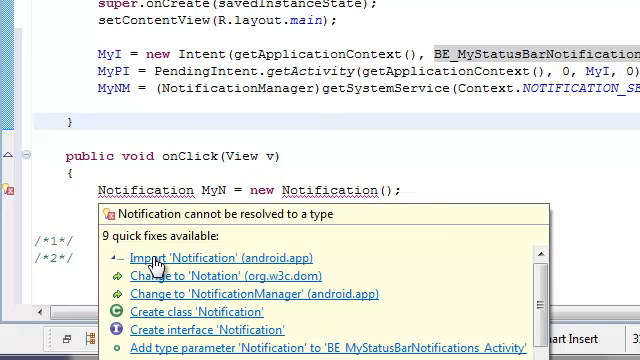
click(209, 259)
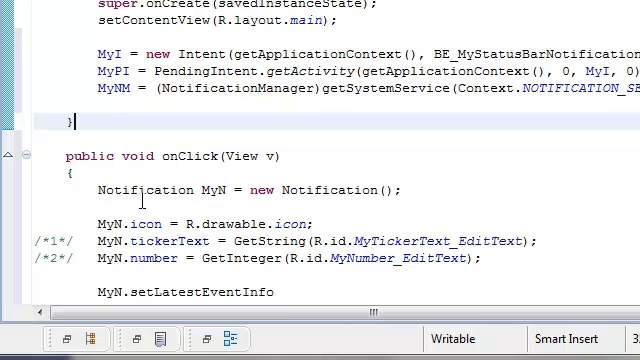
double_click(137, 190)
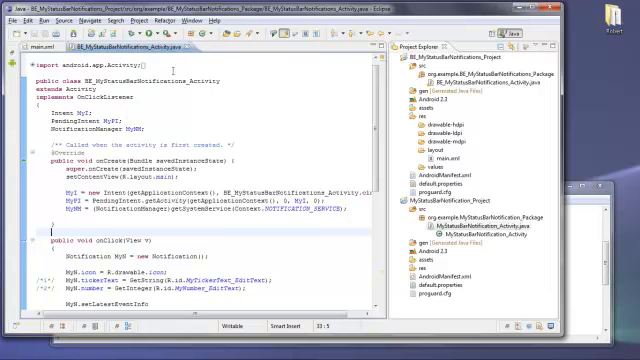
scroll(down, 3)
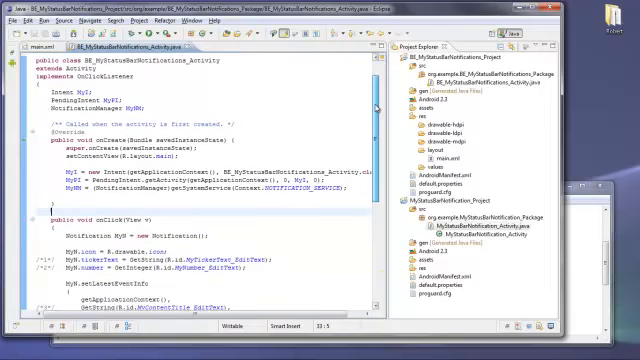
scroll(down, 3)
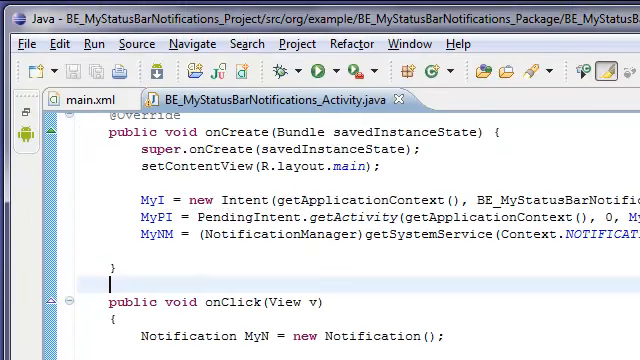
Step: Add the line OnClickThis(R.id.MyNotify_Button); inside onCreate and save
scroll(up, 3)
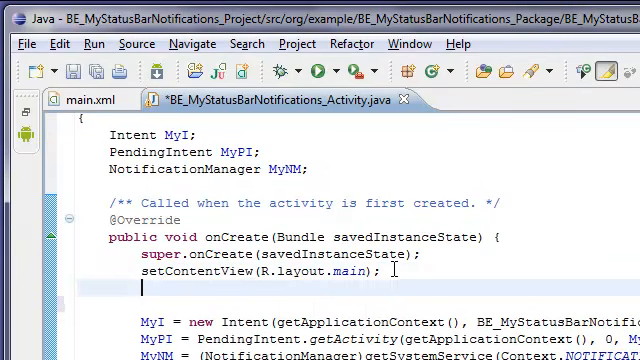
text(OnClickThis)
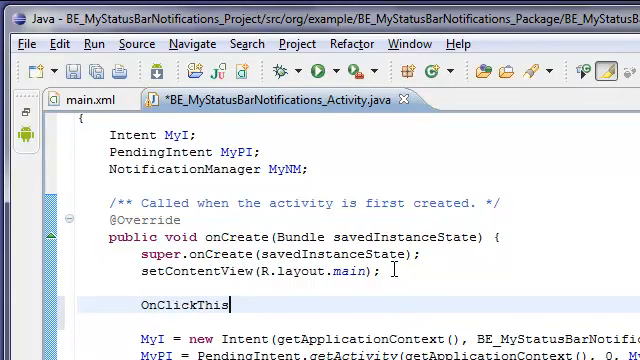
text(())
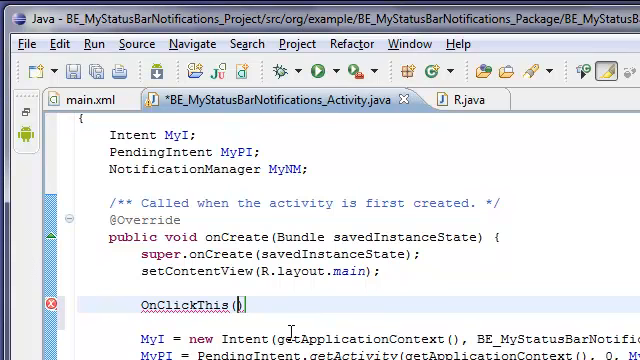
text(MyNotify_Button)
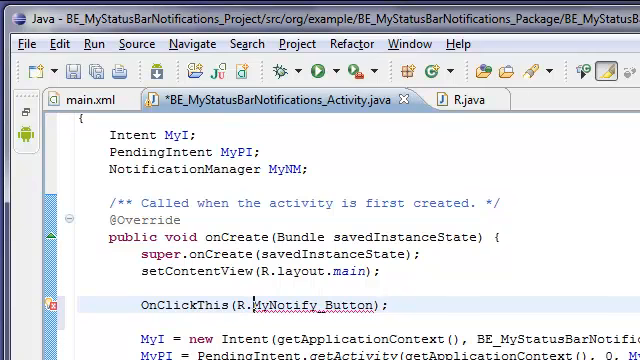
text(id.)
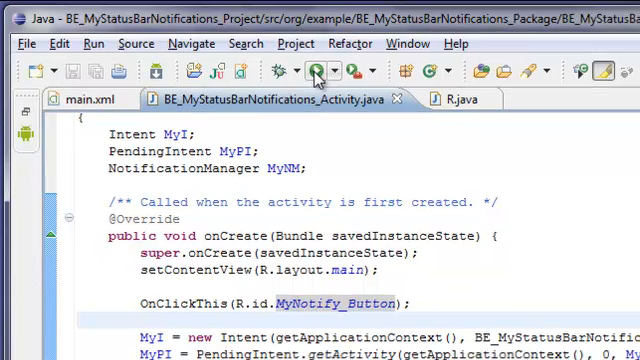
click(314, 69)
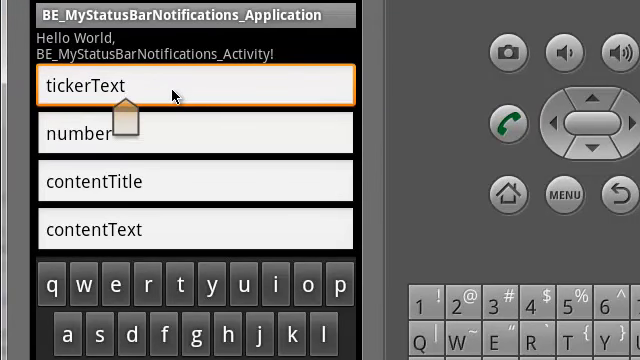
Step: Enter Reminder in the first field and replace the number with 0
text(ti)
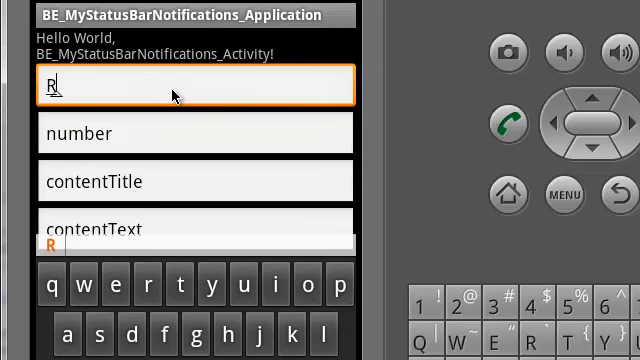
text(eminder)
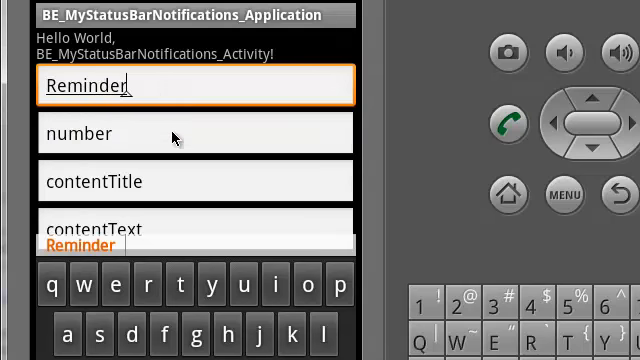
click(195, 133)
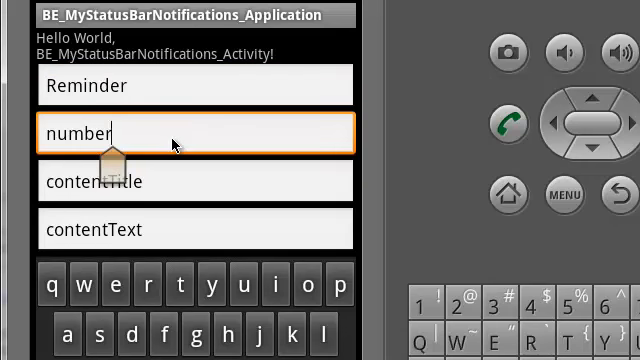
key(Backspace)
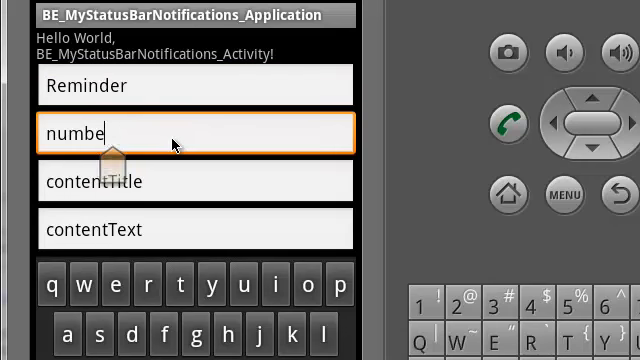
key(BackSpace)
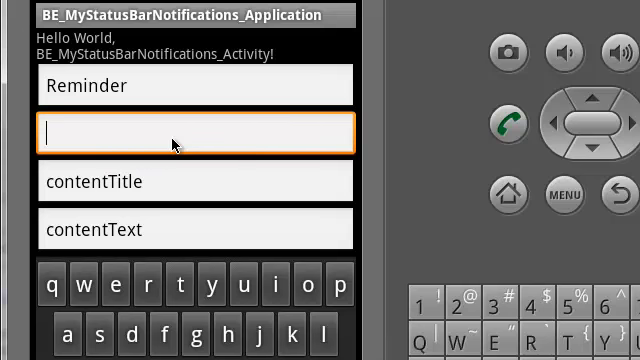
text(0)
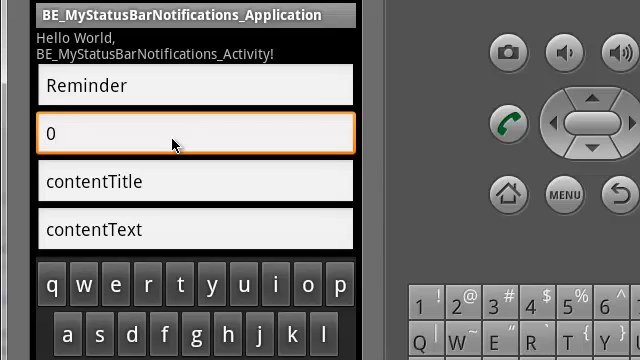
mouse_move(205, 190)
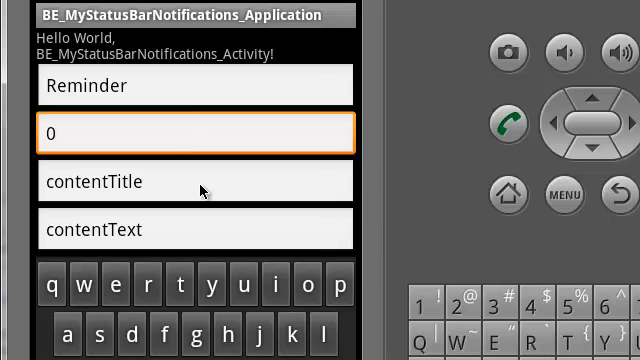
Step: Enter title Saturday, text 'Wash the convertible.' and notification id 0
click(196, 181)
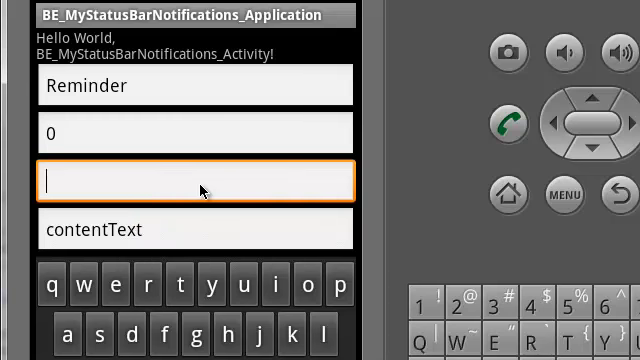
text(Saturday)
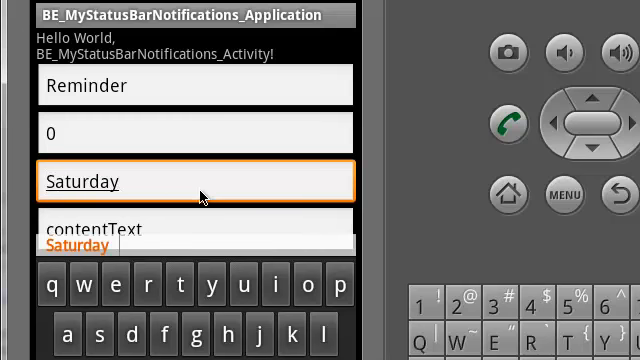
click(195, 223)
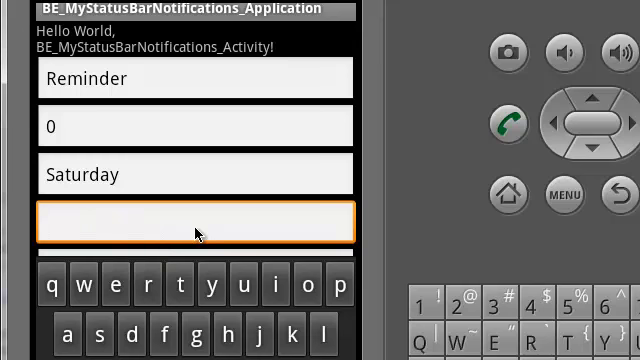
text(Wash)
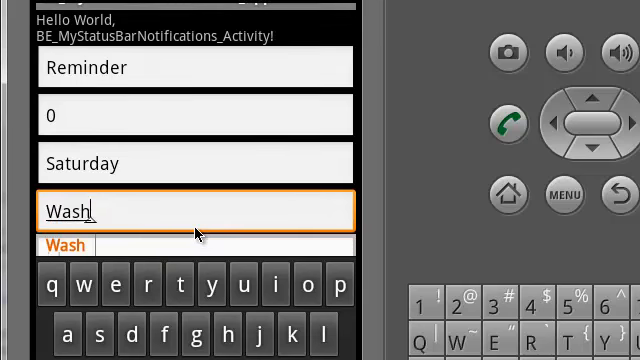
text(the)
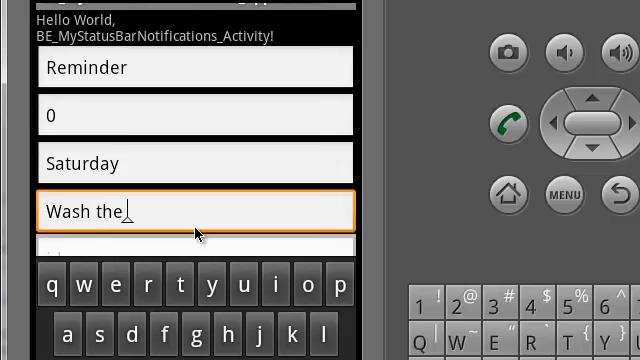
text(convertible)
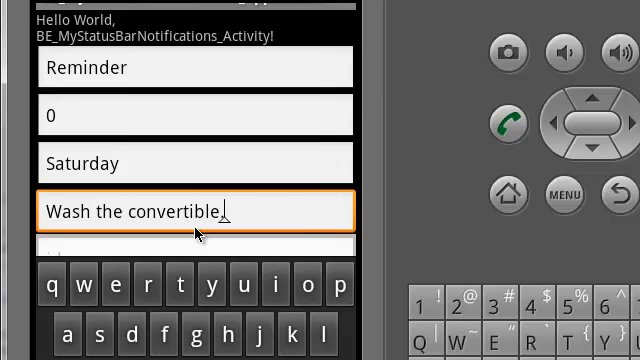
text(.)
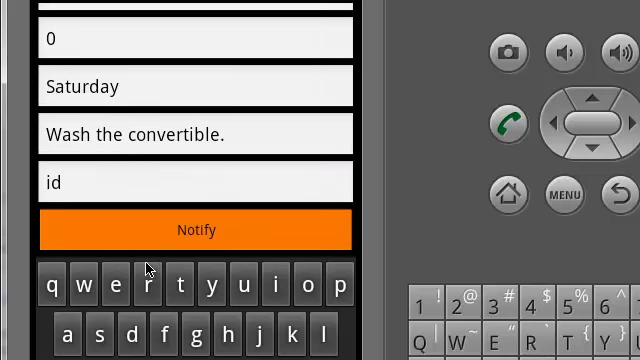
click(196, 182)
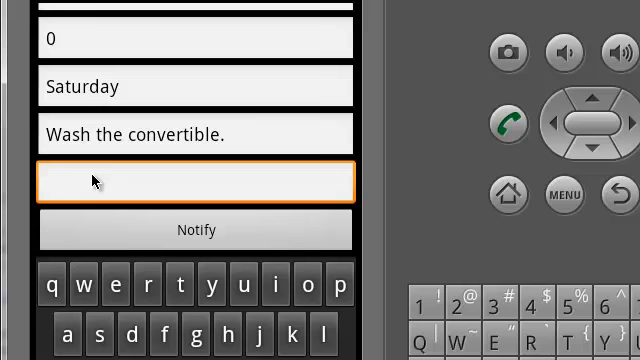
click(196, 183)
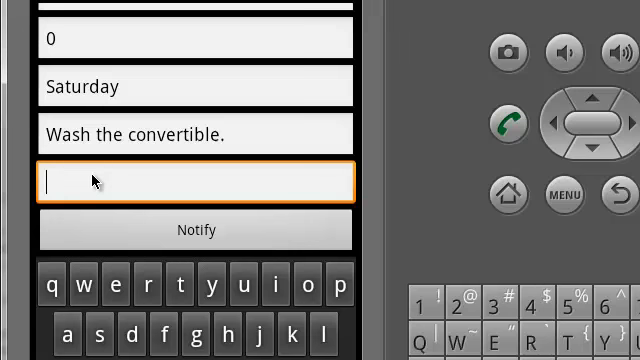
text(0)
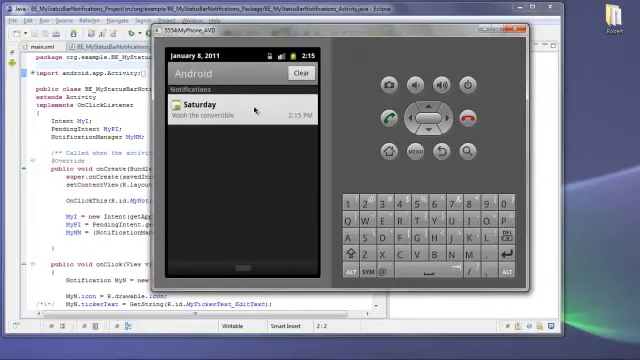
mouse_move(240, 183)
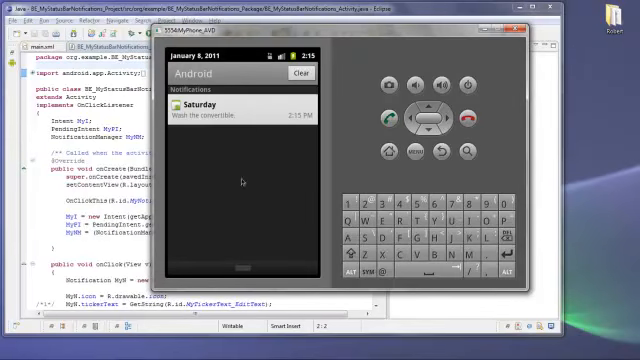